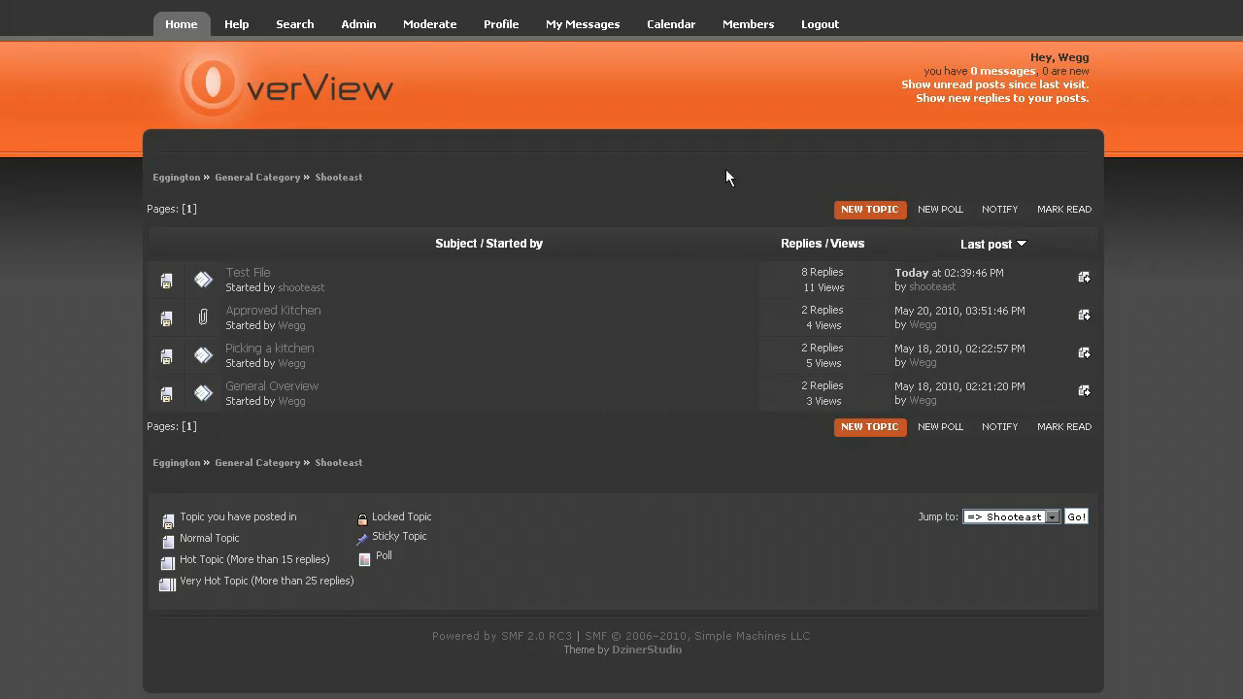
{"action": "mouse_move", "coordinate": [819, 24]}
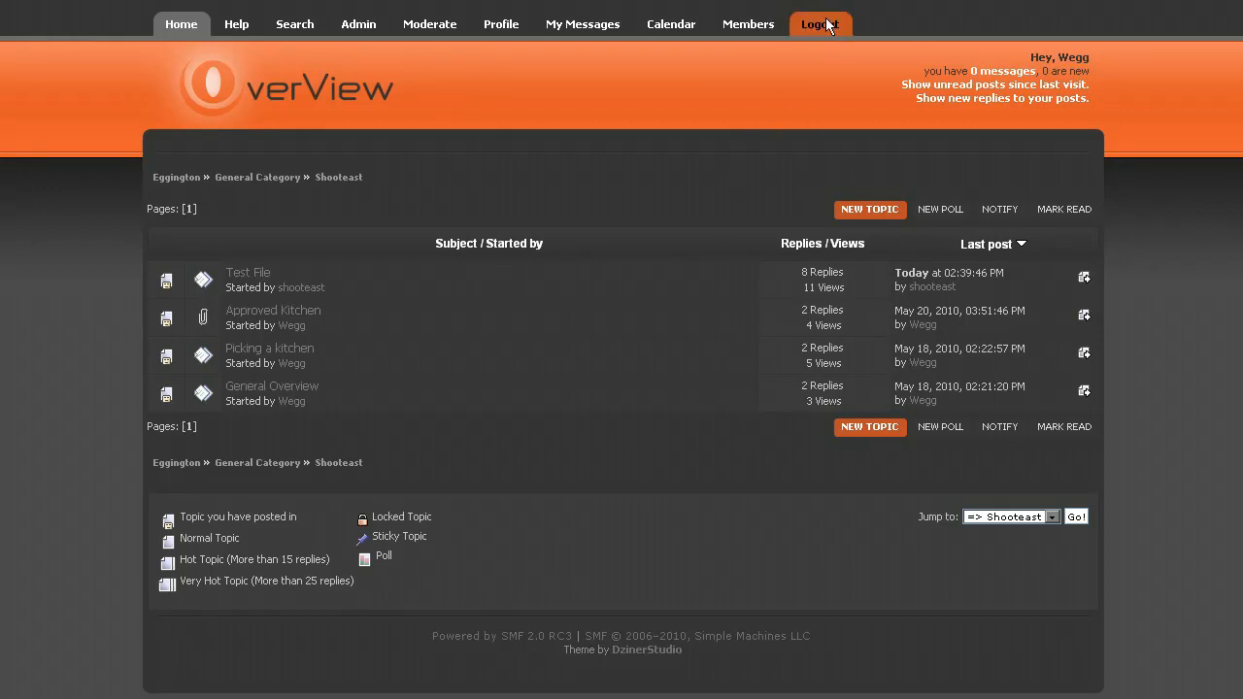
Log out of the Wegg account to view the board index as a guest.
{"action": "left_click", "coordinate": [820, 24]}
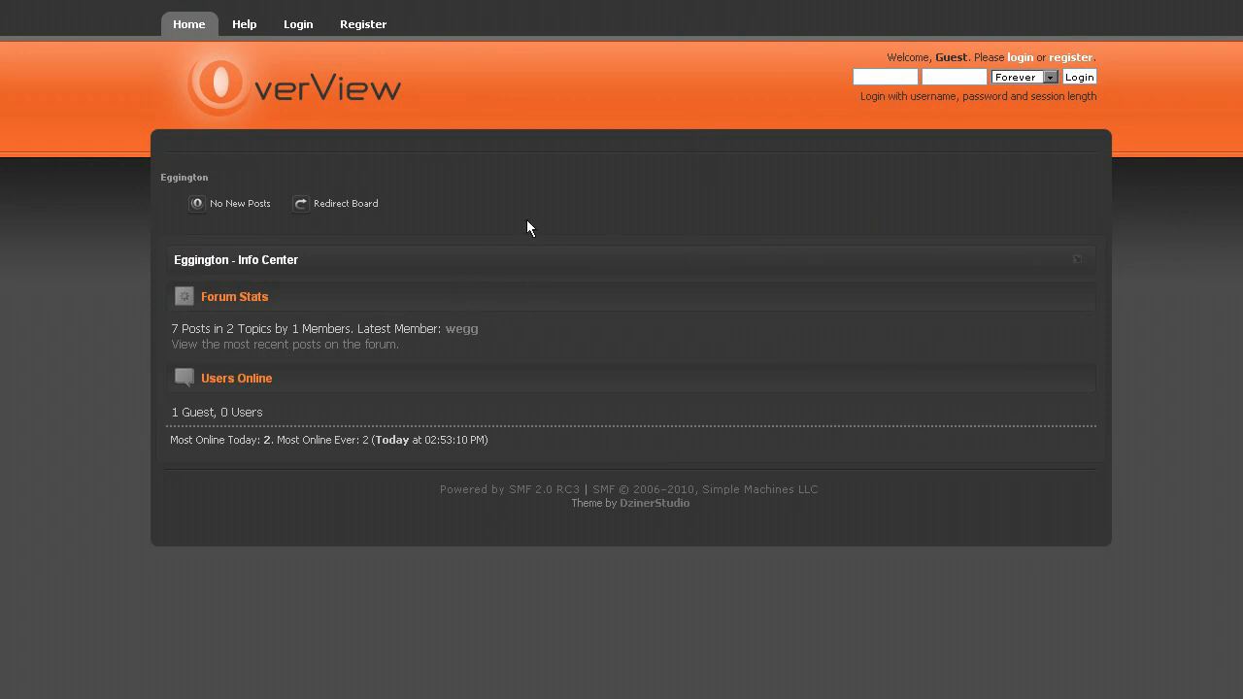
{"action": "mouse_move", "coordinate": [706, 475]}
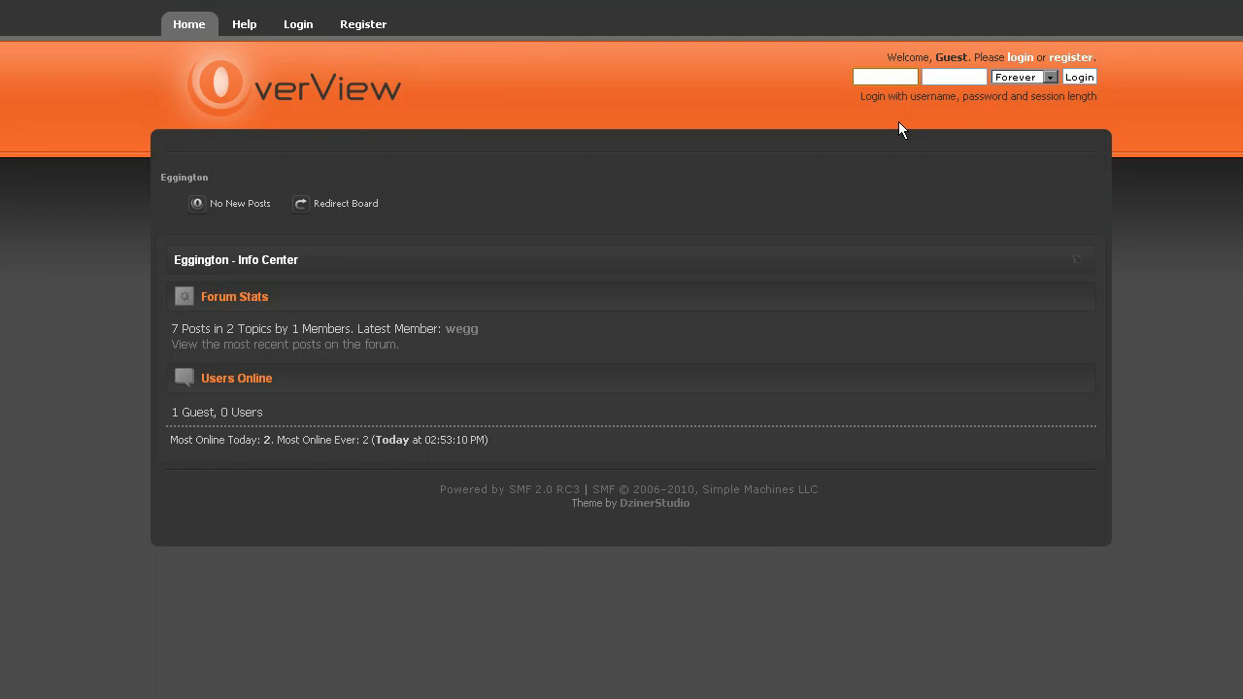
Log in as shooteast using the header login fields.
{"action": "type", "text": "shooteast"}
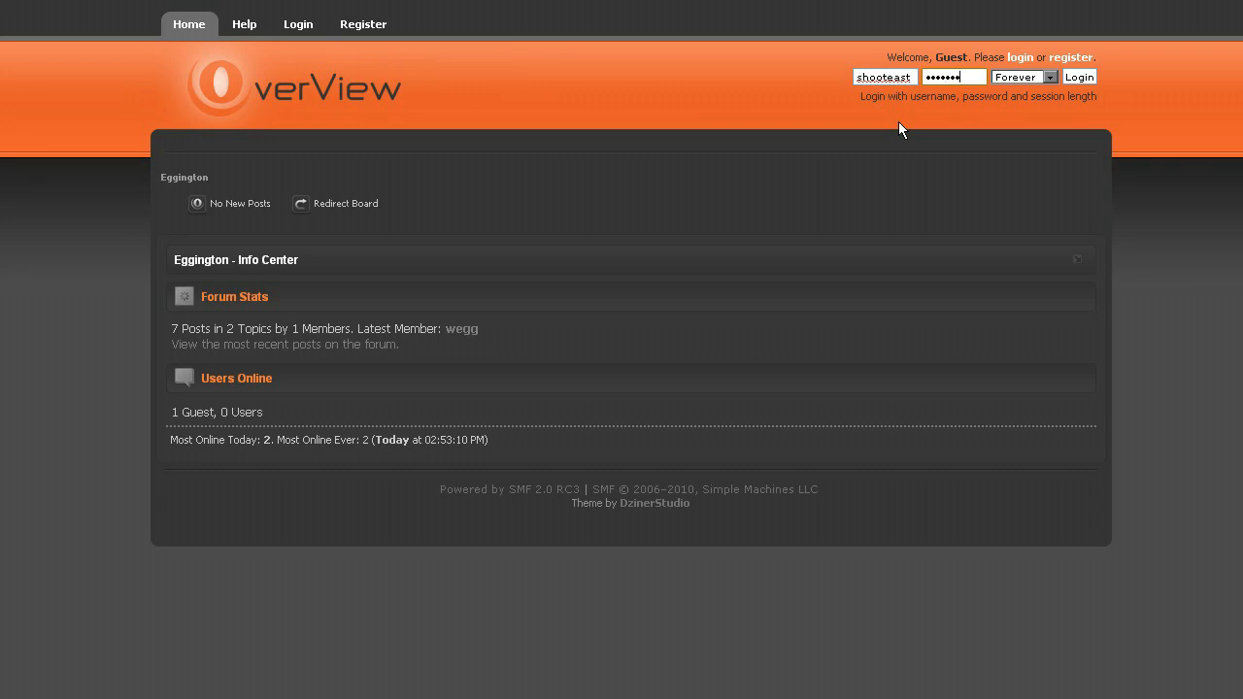
{"action": "left_click", "coordinate": [1078, 77]}
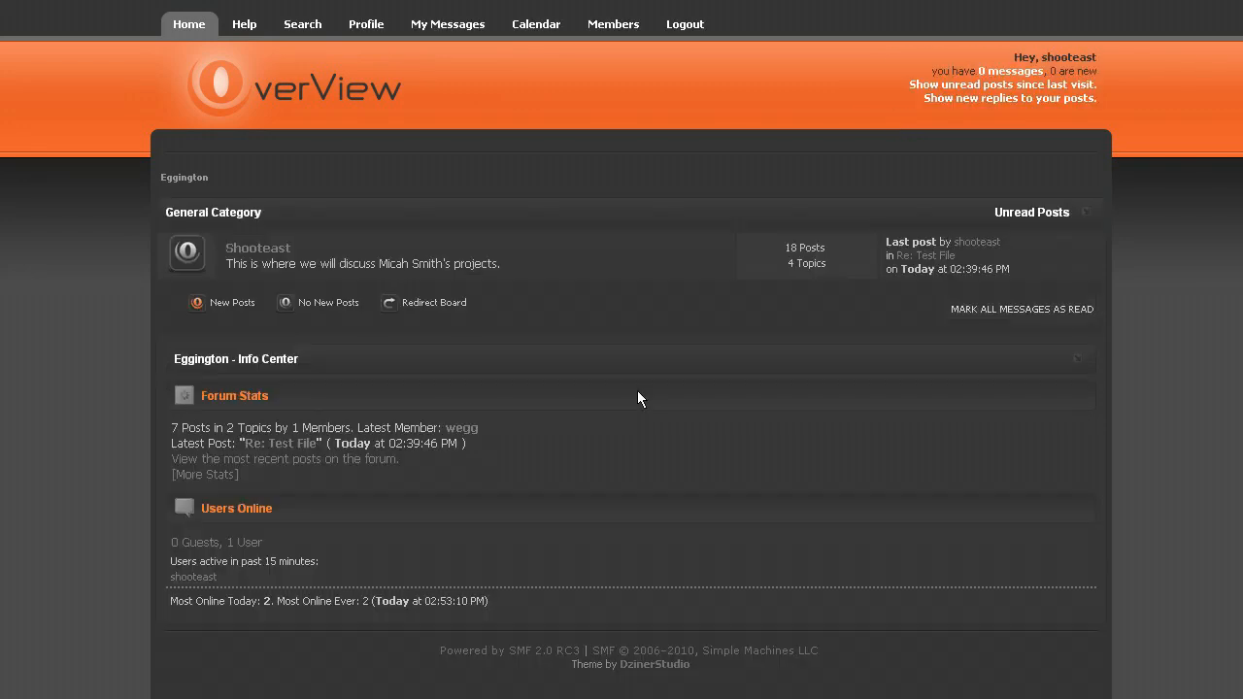
{"action": "mouse_move", "coordinate": [667, 210]}
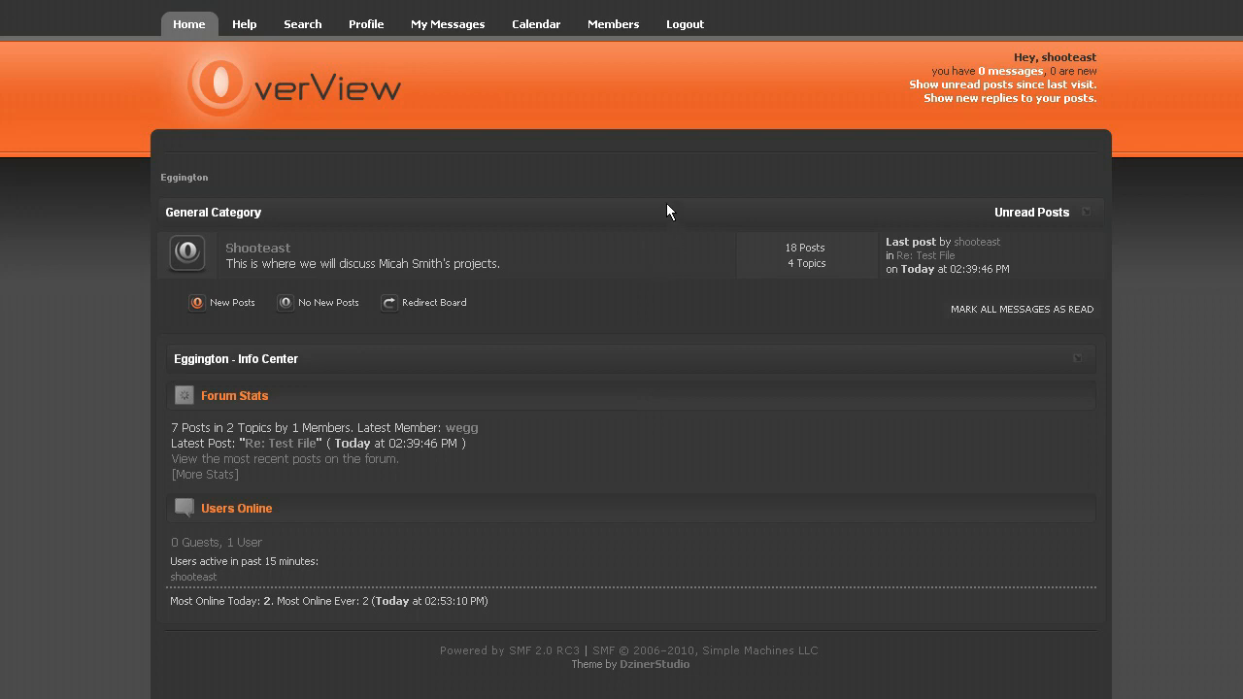
{"action": "mouse_move", "coordinate": [265, 246]}
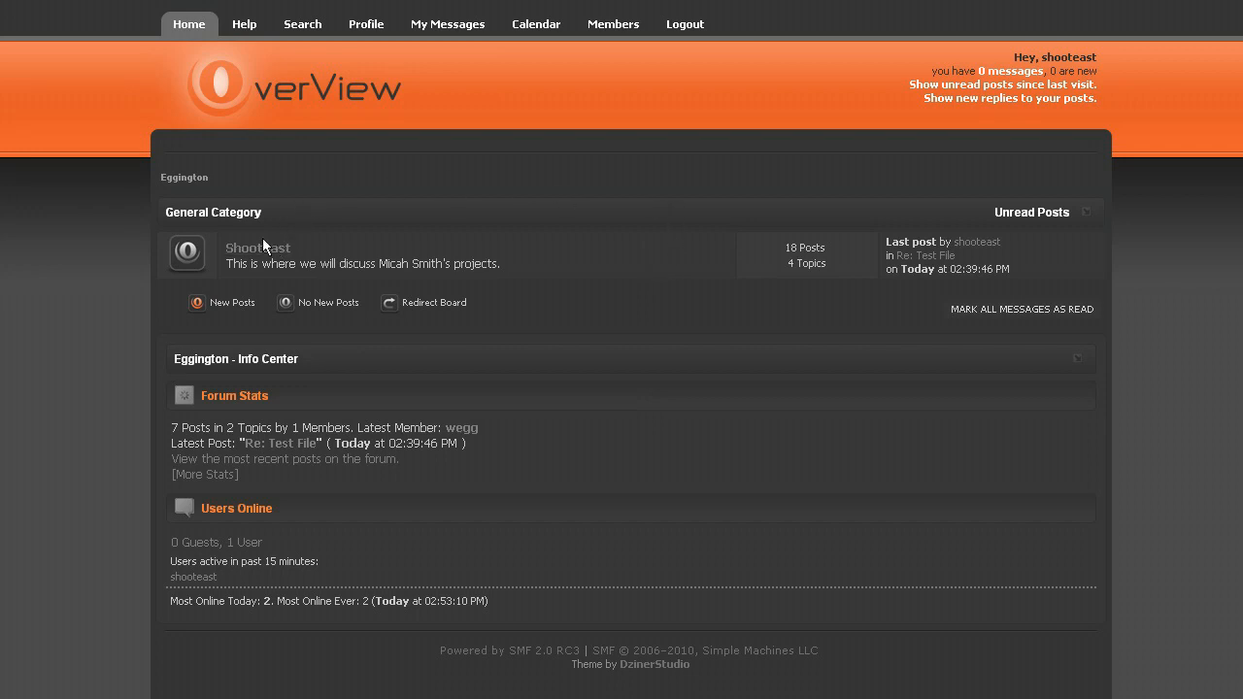
{"action": "mouse_move", "coordinate": [338, 370]}
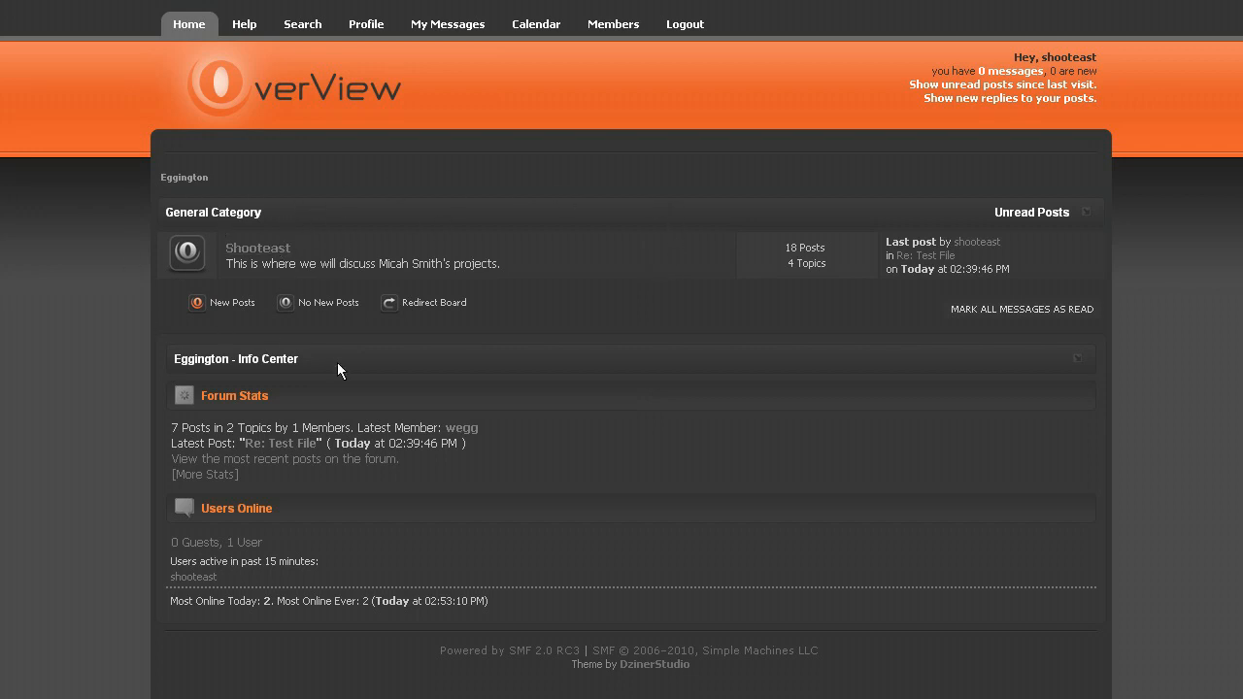
{"action": "mouse_move", "coordinate": [320, 294]}
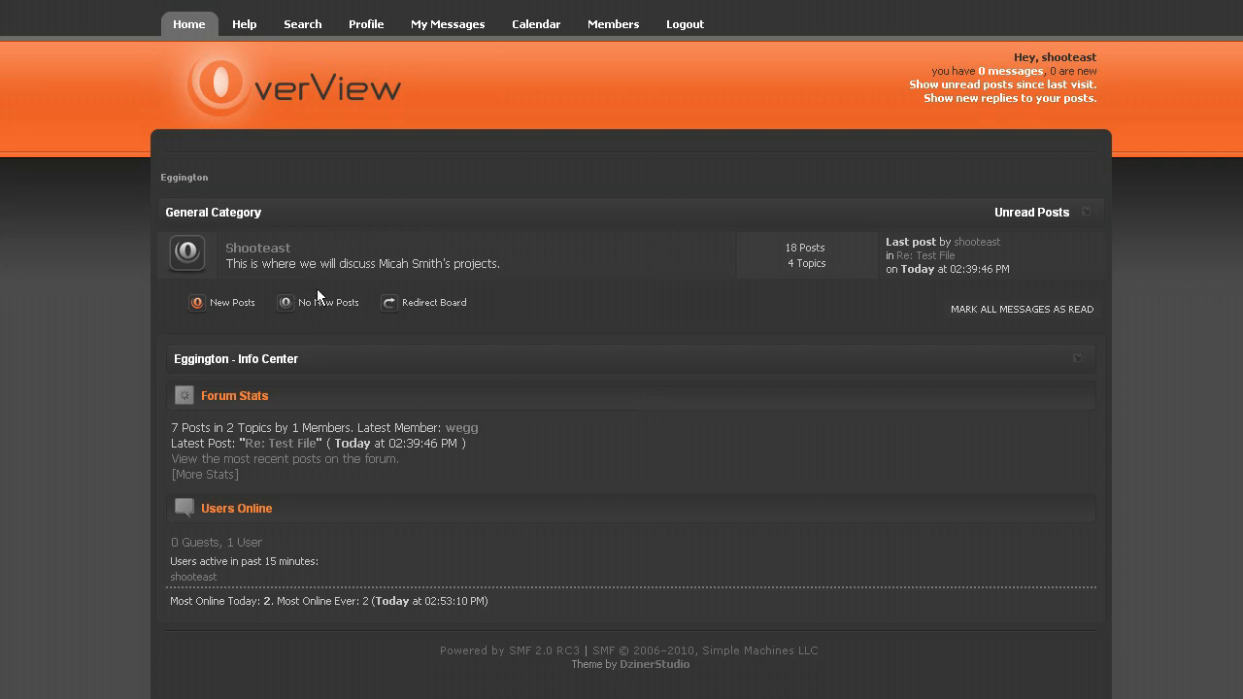
{"action": "mouse_move", "coordinate": [263, 276]}
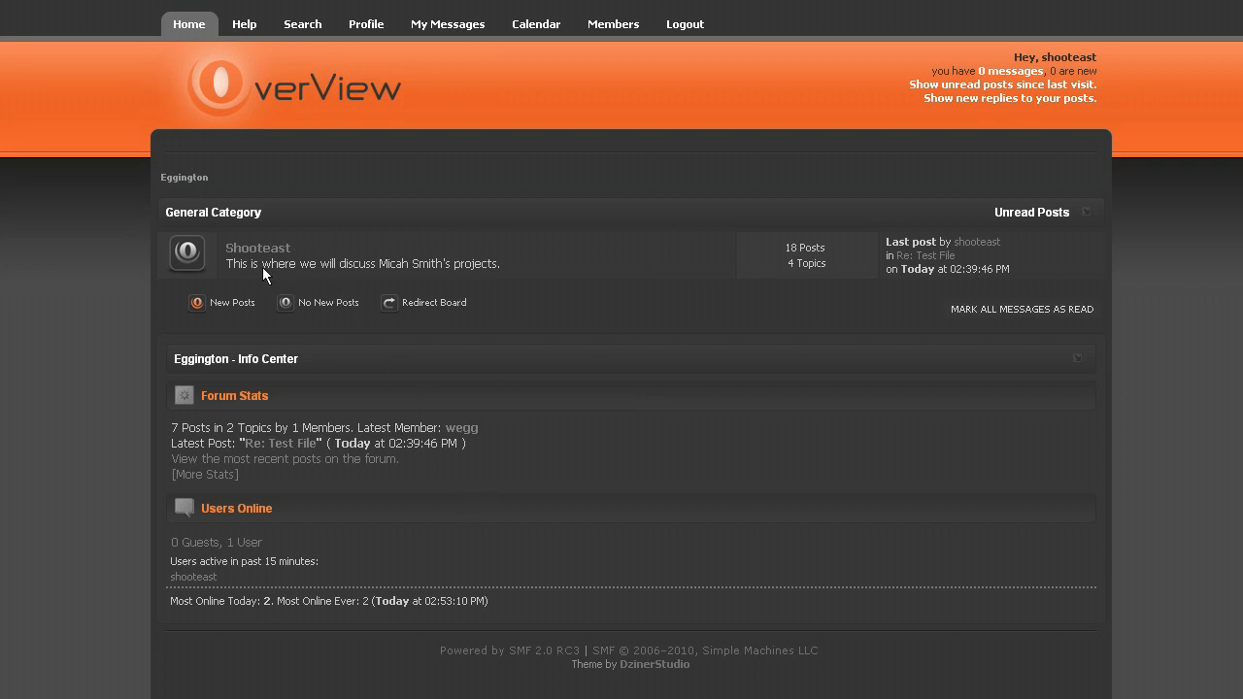
Open the Shooteast board and point out its NEW TOPIC button.
{"action": "left_click", "coordinate": [258, 247]}
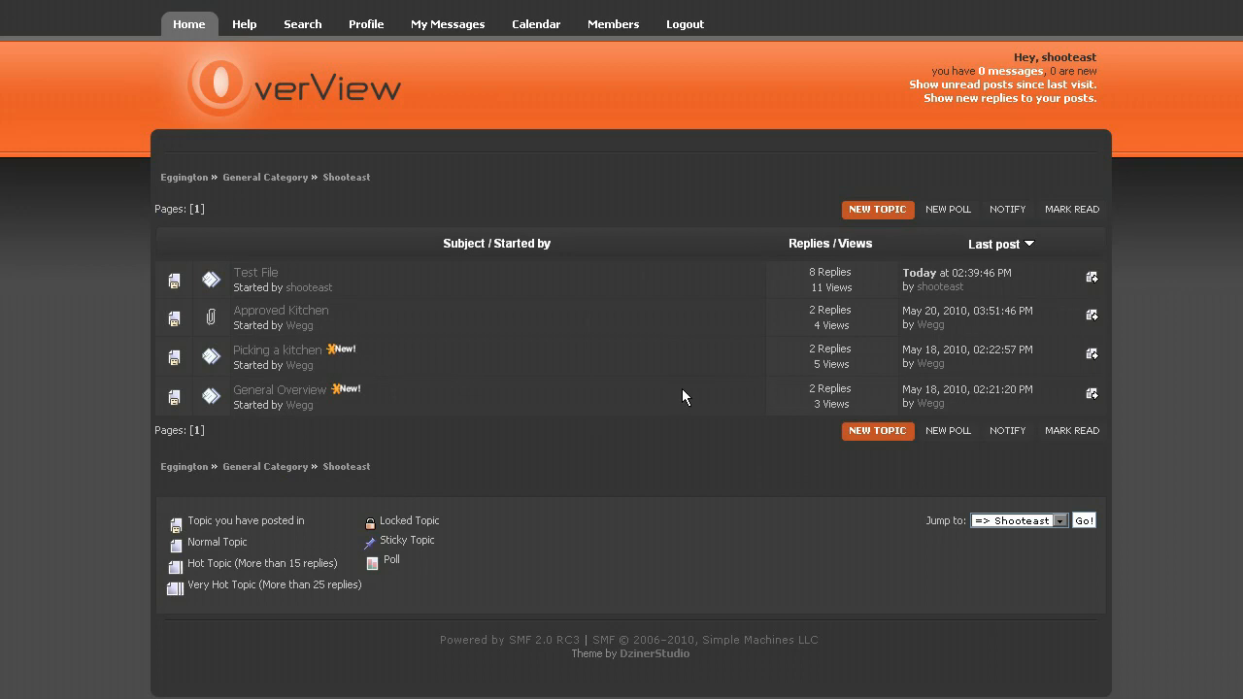
{"action": "mouse_move", "coordinate": [882, 210]}
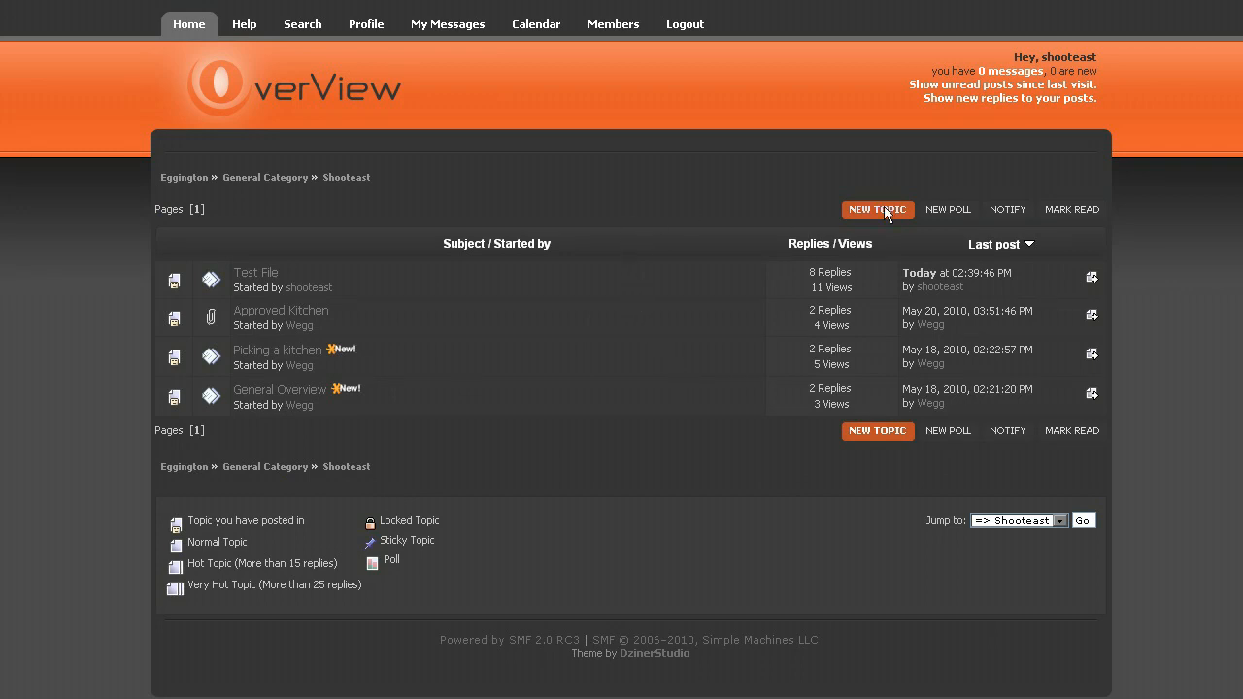
{"action": "left_click", "coordinate": [876, 208]}
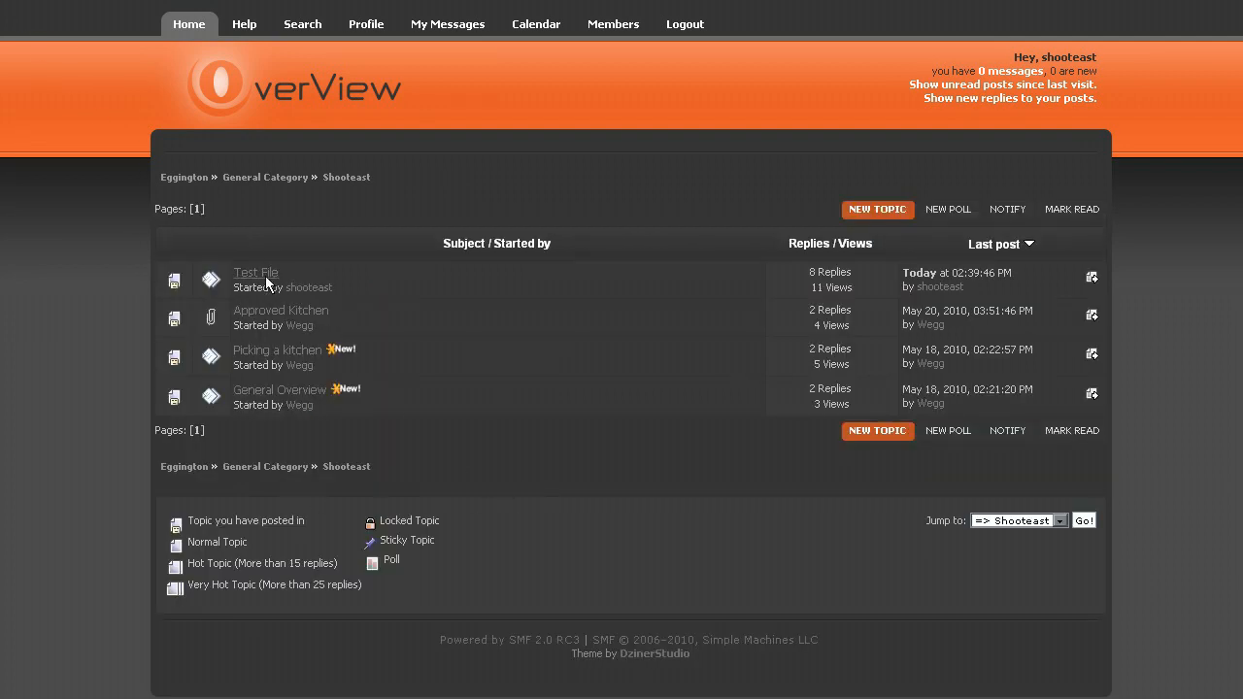
Open the Test File topic and scroll through its replies to Reply #8.
{"action": "left_click", "coordinate": [256, 271]}
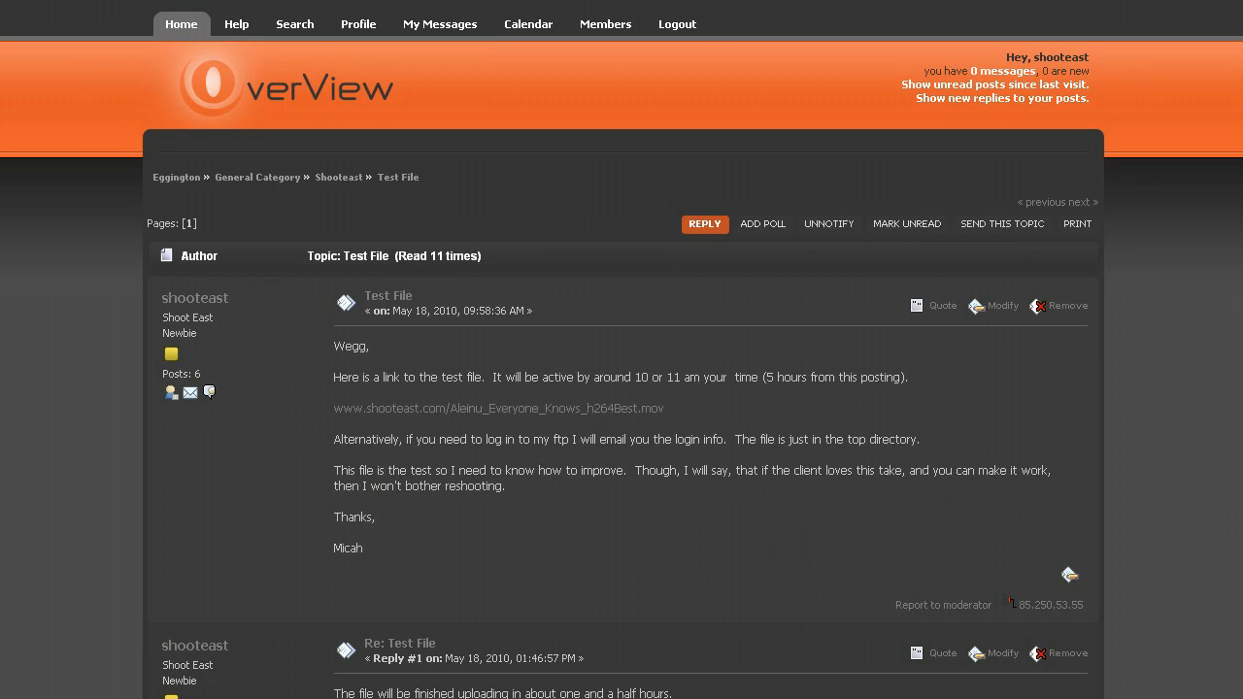
{"action": "scroll", "scroll_direction": "down", "scroll_amount": 3}
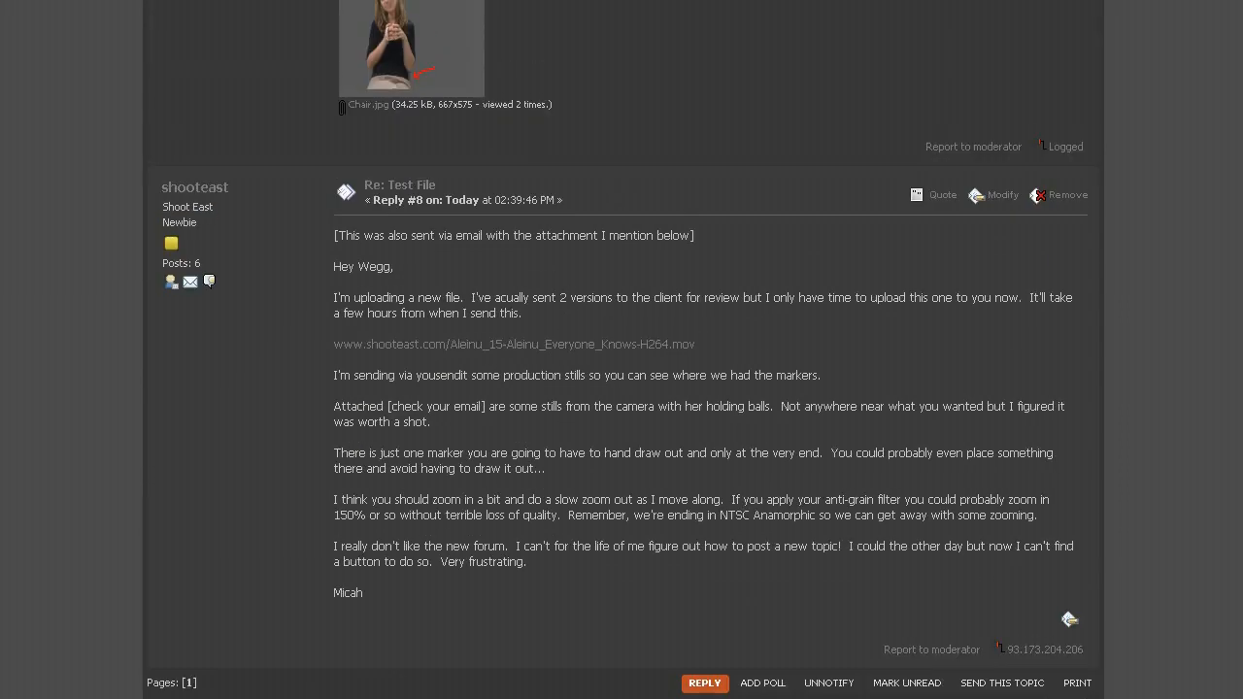
{"action": "scroll", "scroll_direction": "up", "scroll_amount": 3}
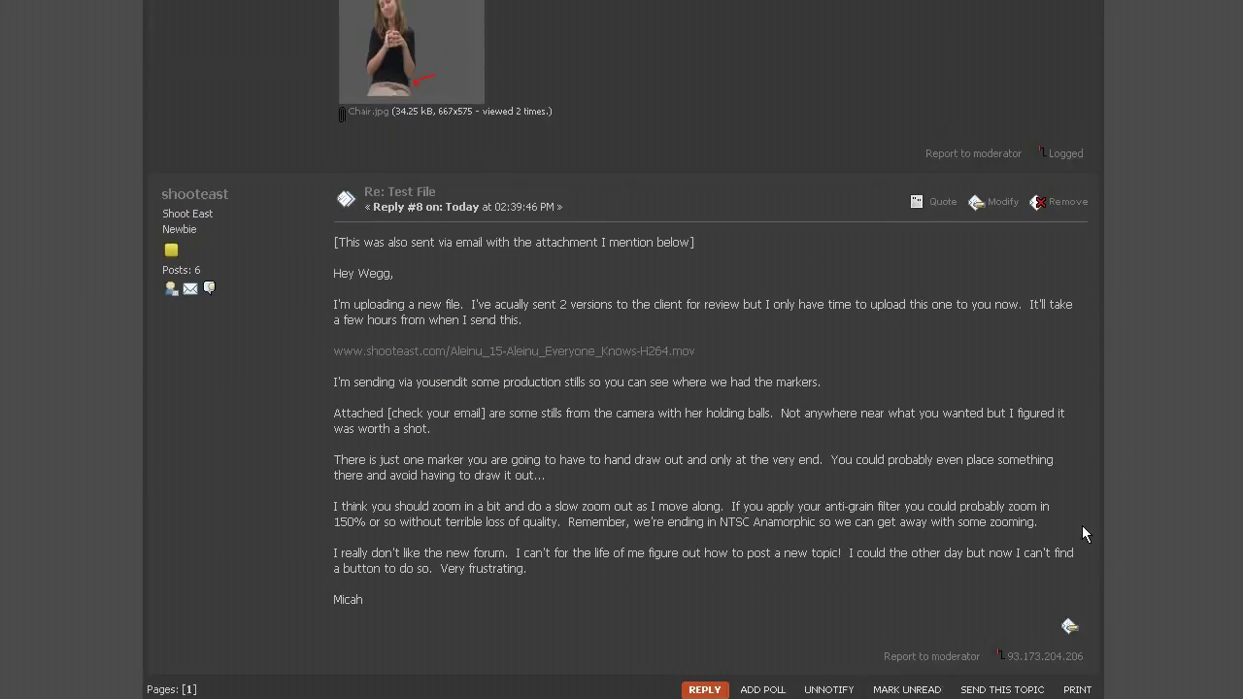
{"action": "mouse_move", "coordinate": [716, 355]}
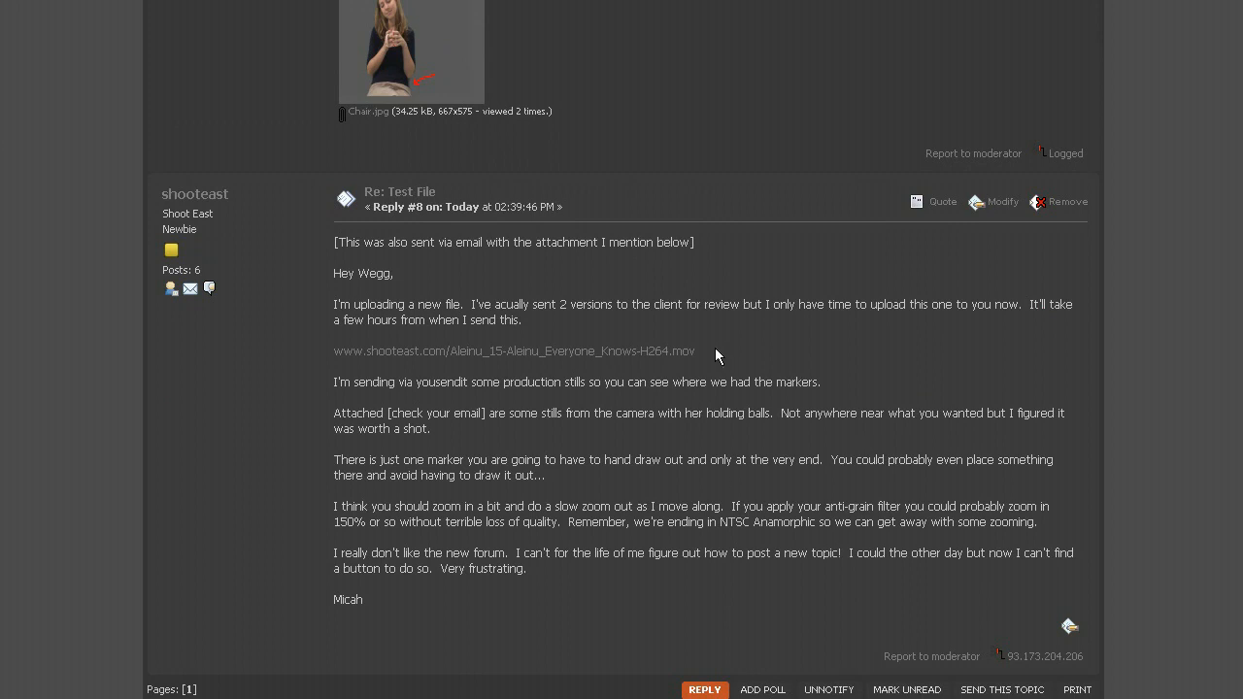
{"action": "mouse_move", "coordinate": [669, 628]}
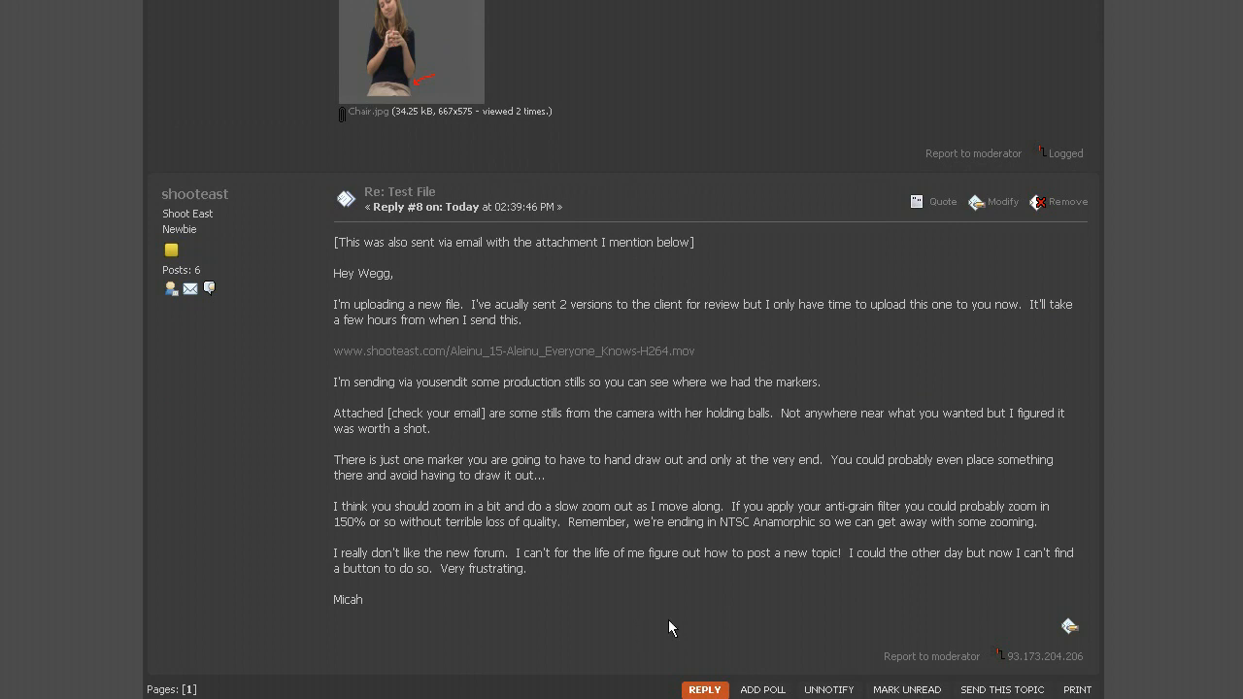